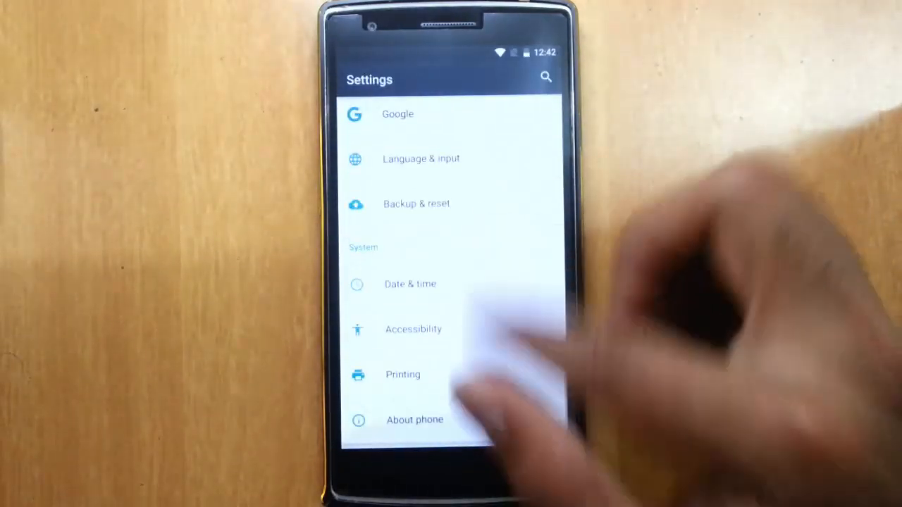
# Browse through the Settings list, then leave it to search the phone for a file manager.
pyautogui.scroll(-3)
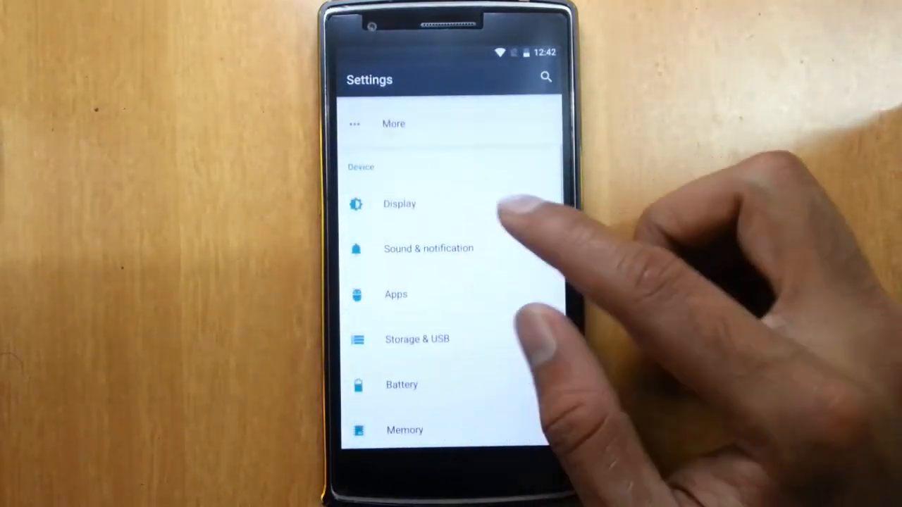
pyautogui.scroll(-3)
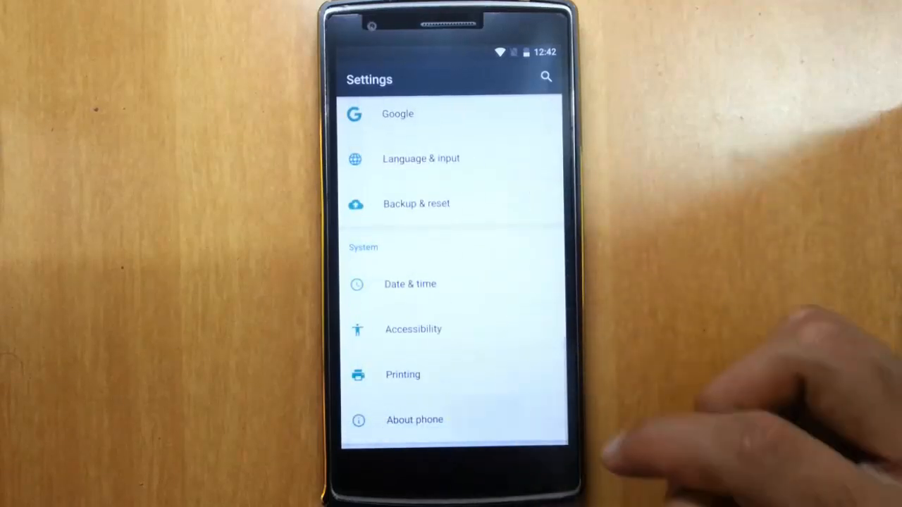
pyautogui.click(415, 420)
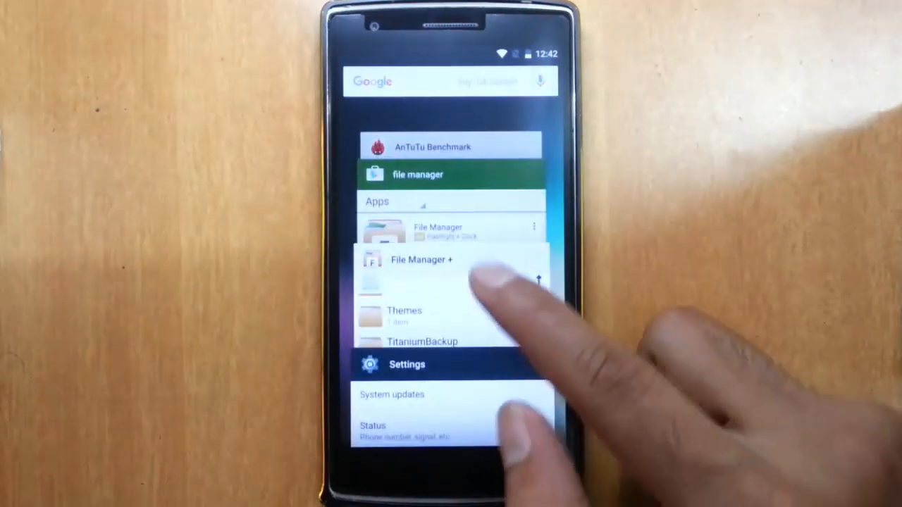
# Locate BETA-SuperSU-v2.52.zip in File Manager's main storage, then reboot the phone into recovery.
pyautogui.click(421, 260)
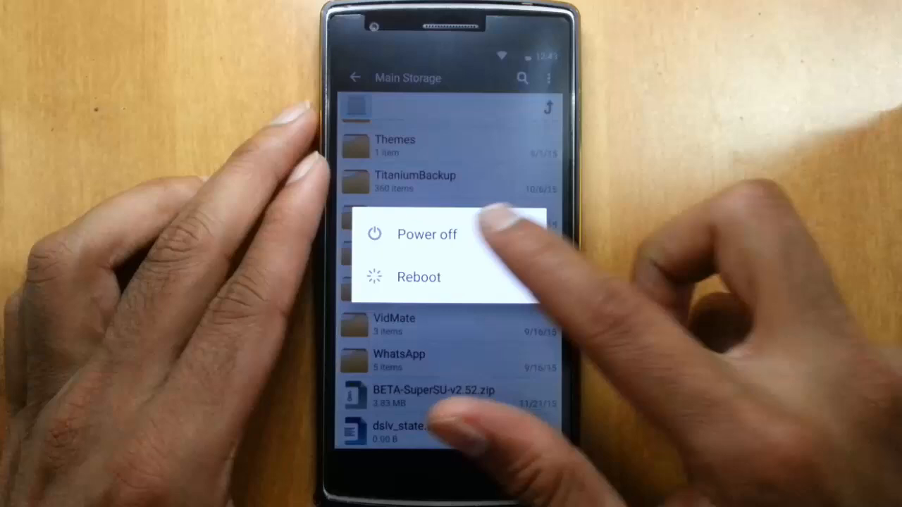
pyautogui.click(425, 234)
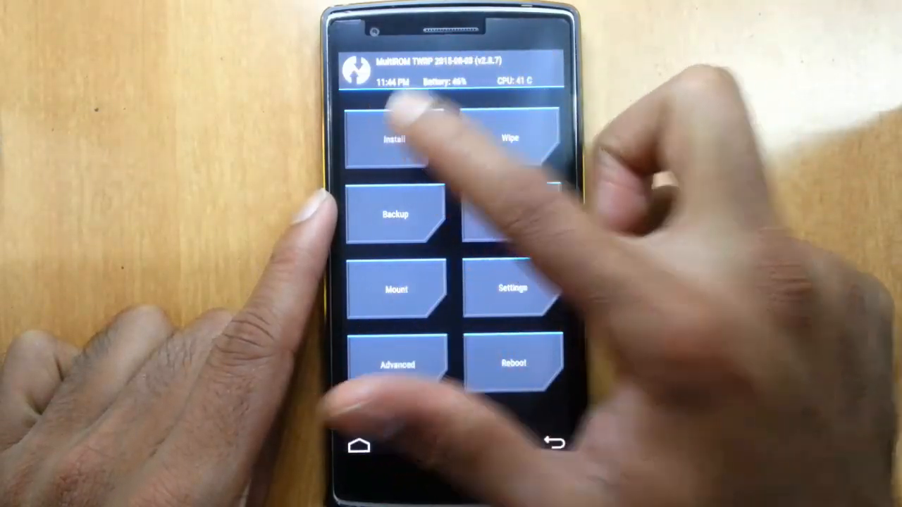
# Flash BETA-SuperSU-v2.52.zip via TWRP Install, then reboot the system into Android.
pyautogui.click(395, 138)
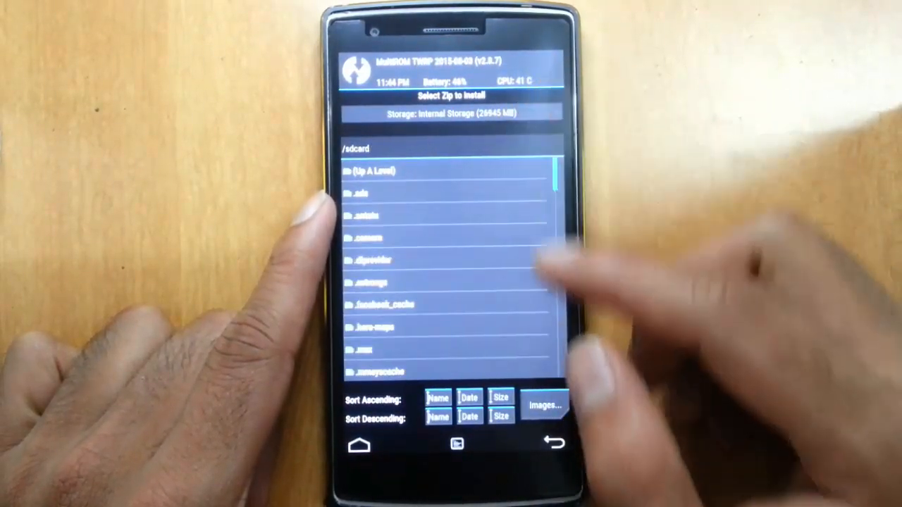
pyautogui.scroll(-3)
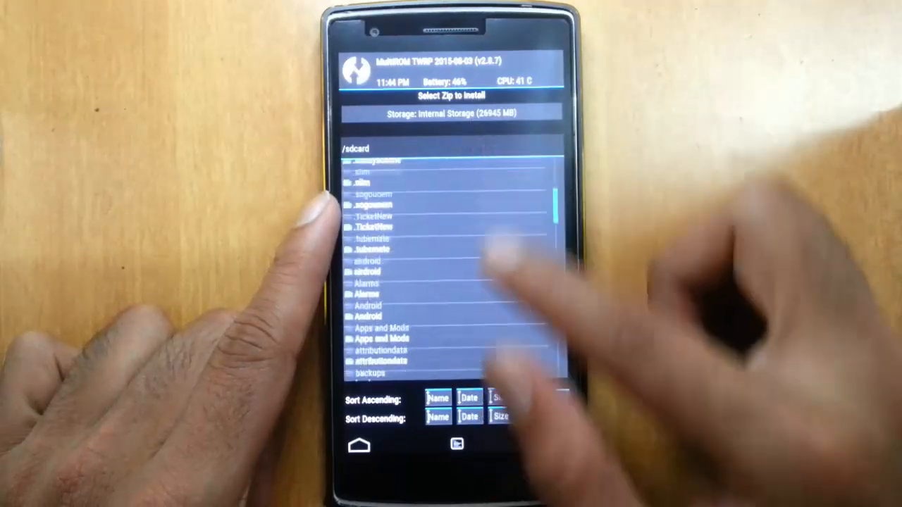
pyautogui.scroll(-3)
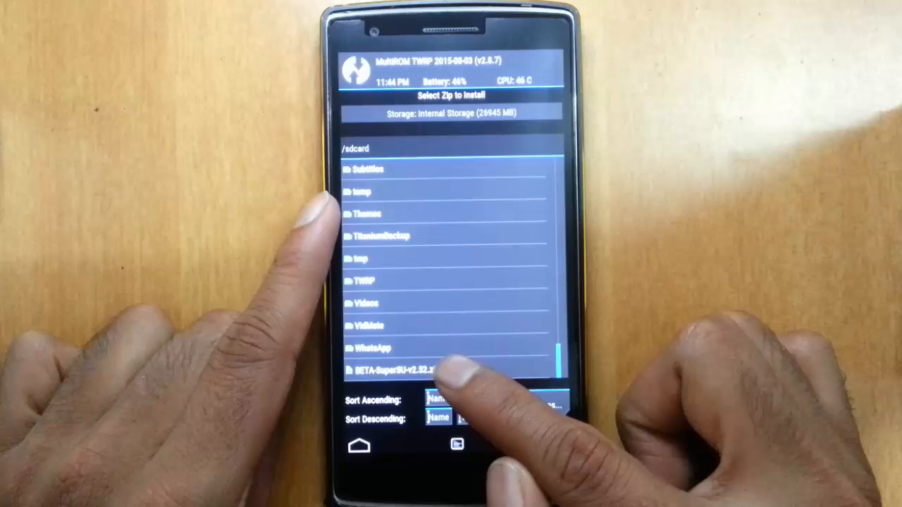
pyautogui.click(395, 369)
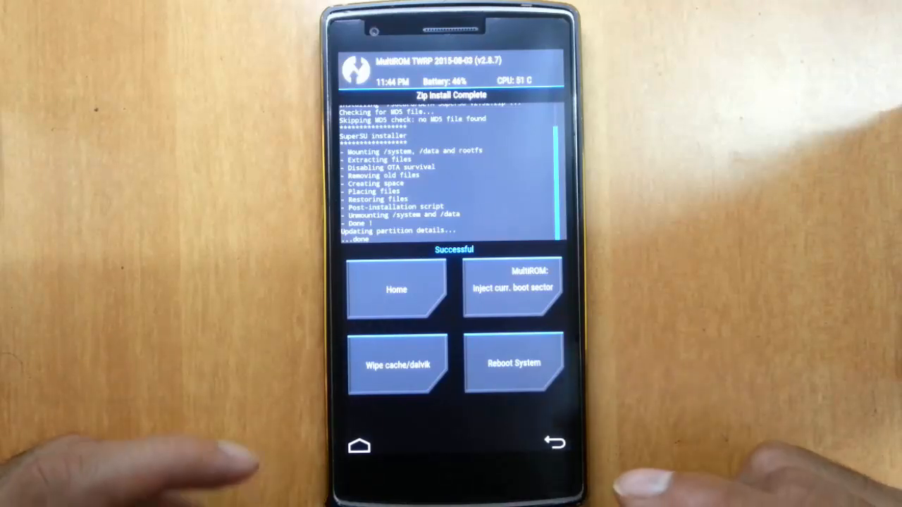
pyautogui.click(513, 364)
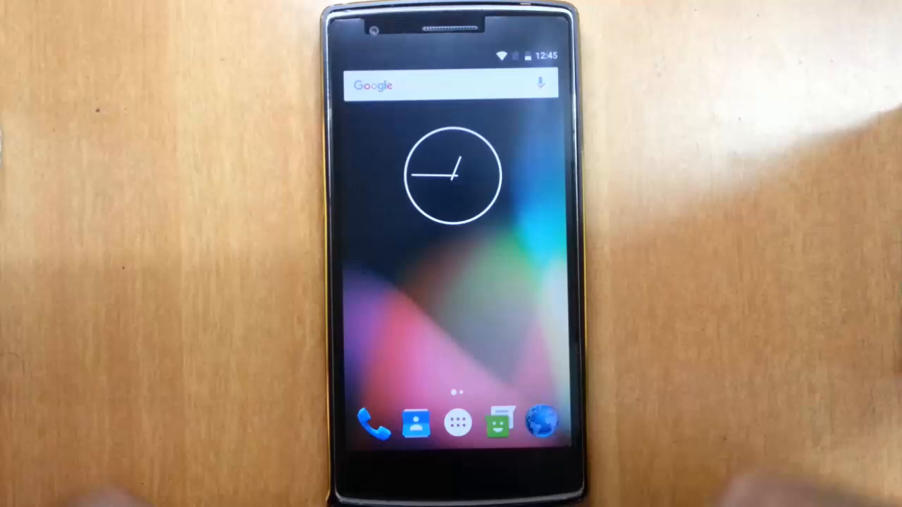
# Search the Play Store for "root" and install Root Checker Basic.
pyautogui.click(458, 422)
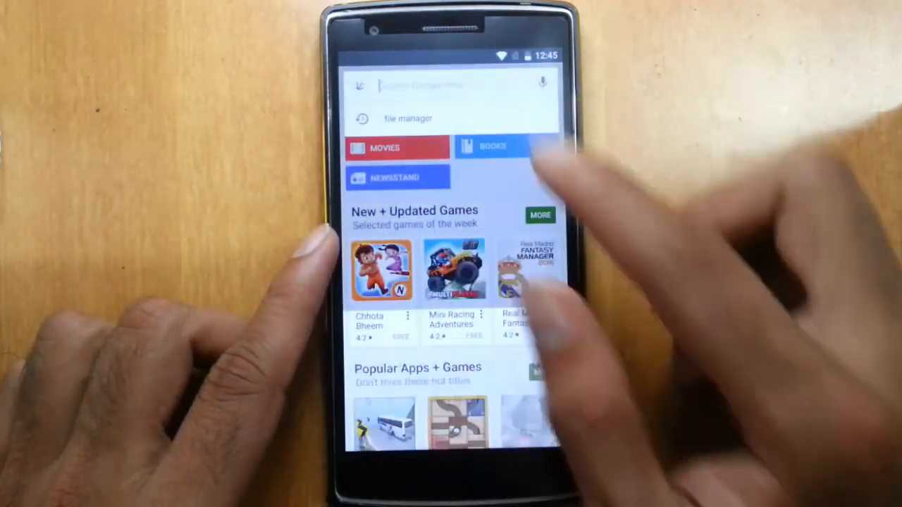
pyautogui.write('root')
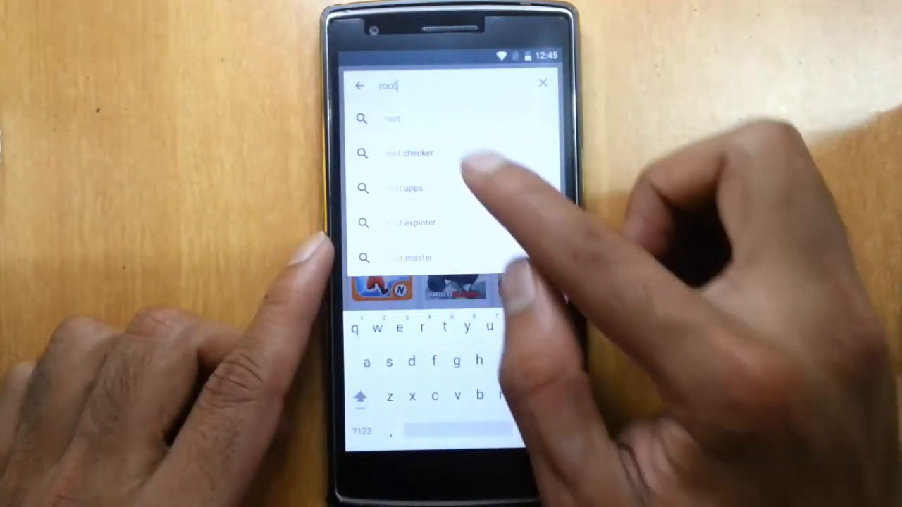
pyautogui.click(409, 152)
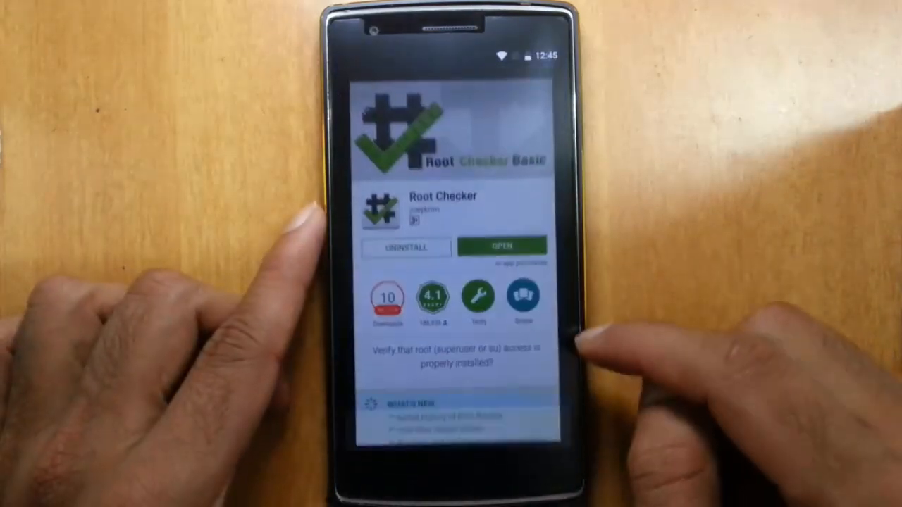
# Launch Root Checker Basic, accept its prompts, verify root and grant the SuperSU superuser request.
pyautogui.click(501, 247)
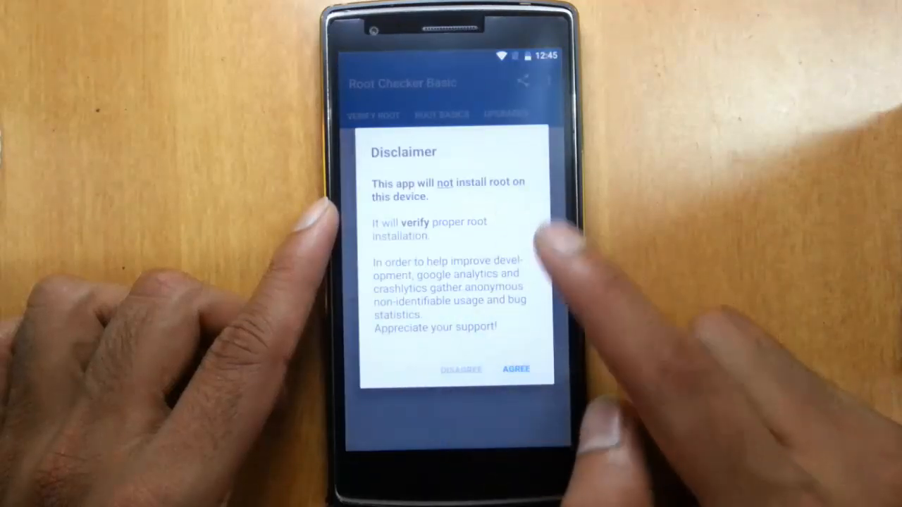
pyautogui.click(516, 369)
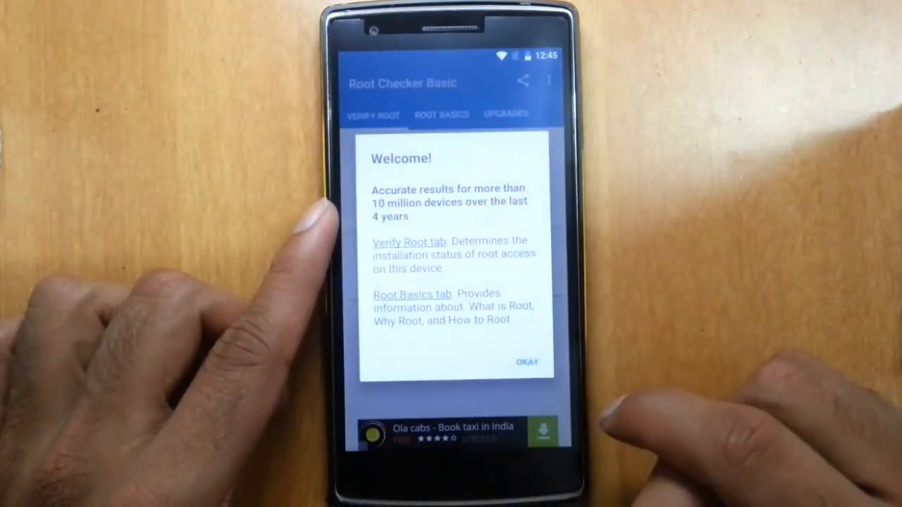
pyautogui.click(527, 361)
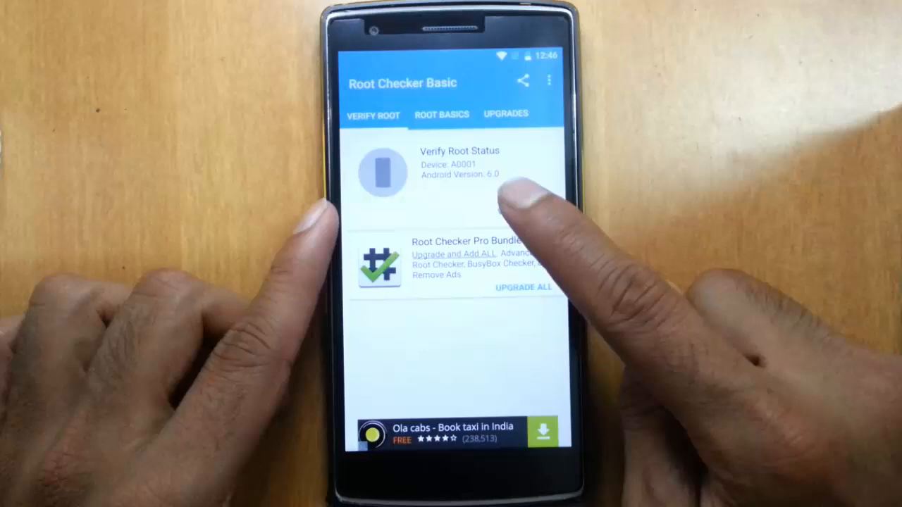
pyautogui.click(459, 162)
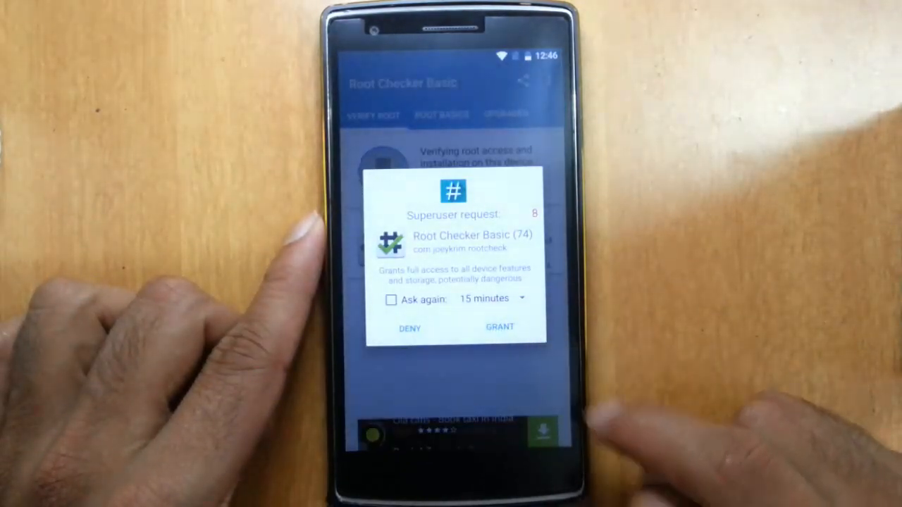
pyautogui.click(499, 327)
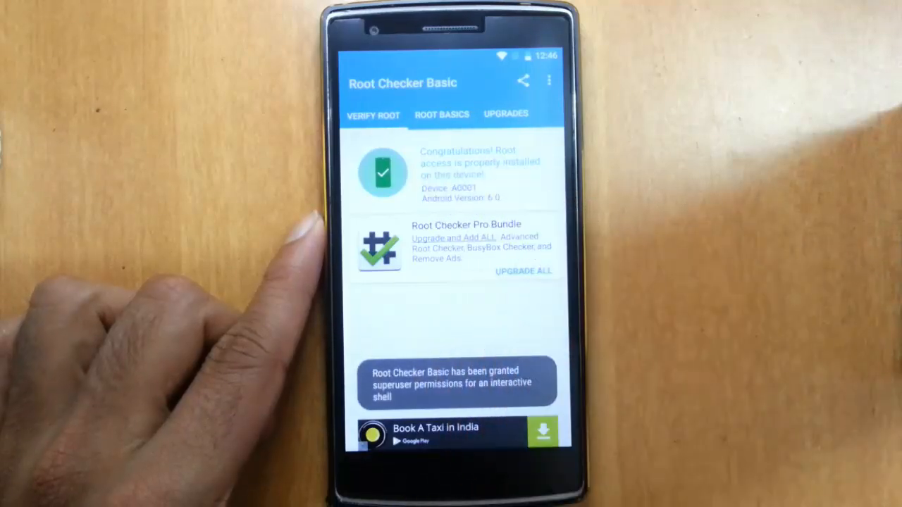